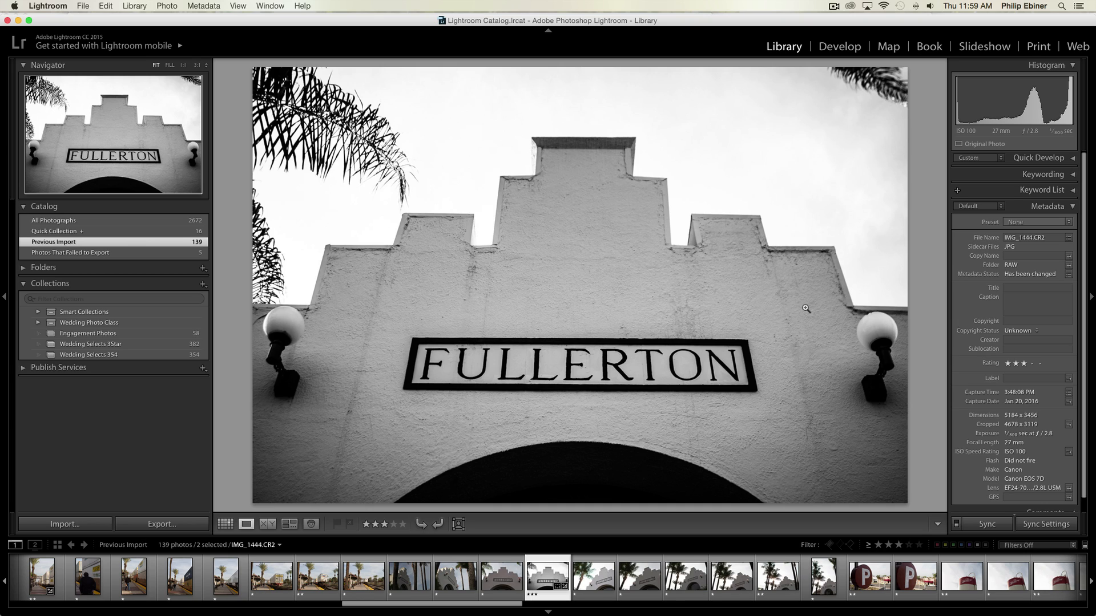
mouse_move(934, 355)
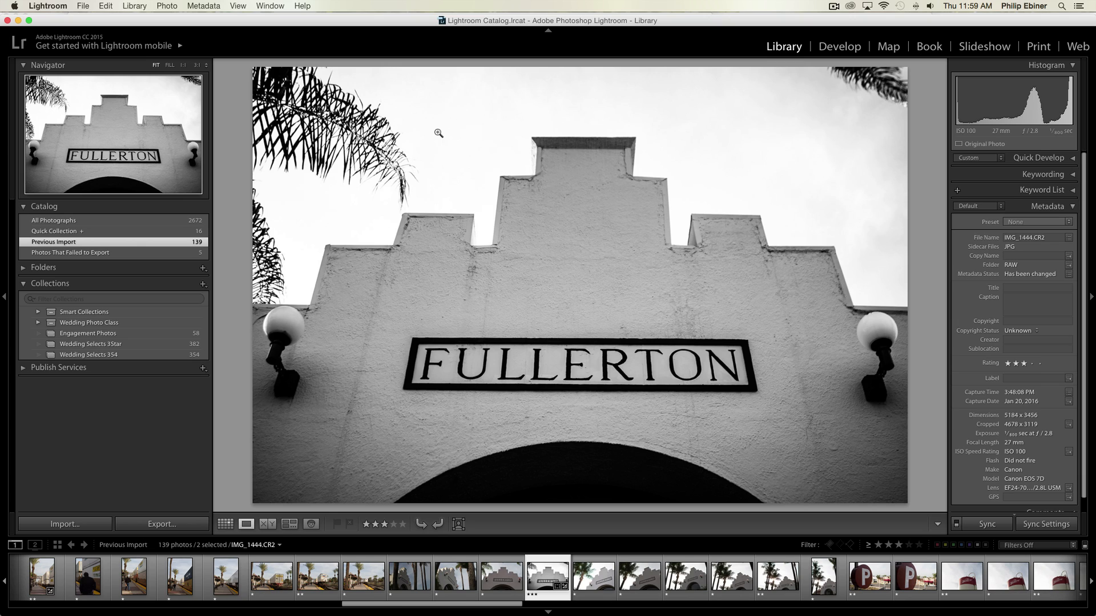
mouse_move(778, 75)
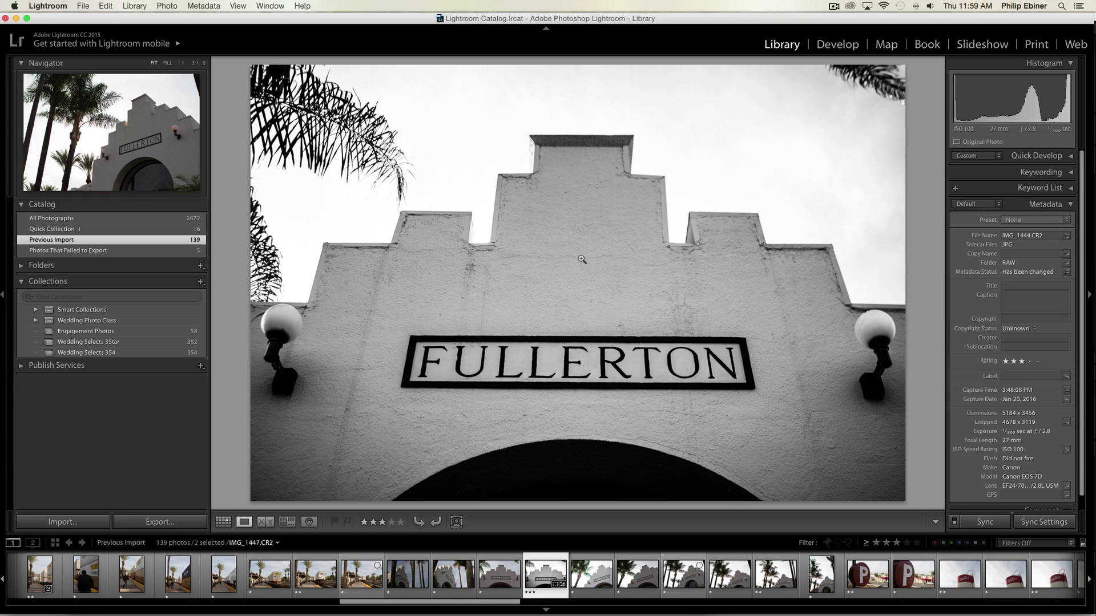
mouse_move(327, 355)
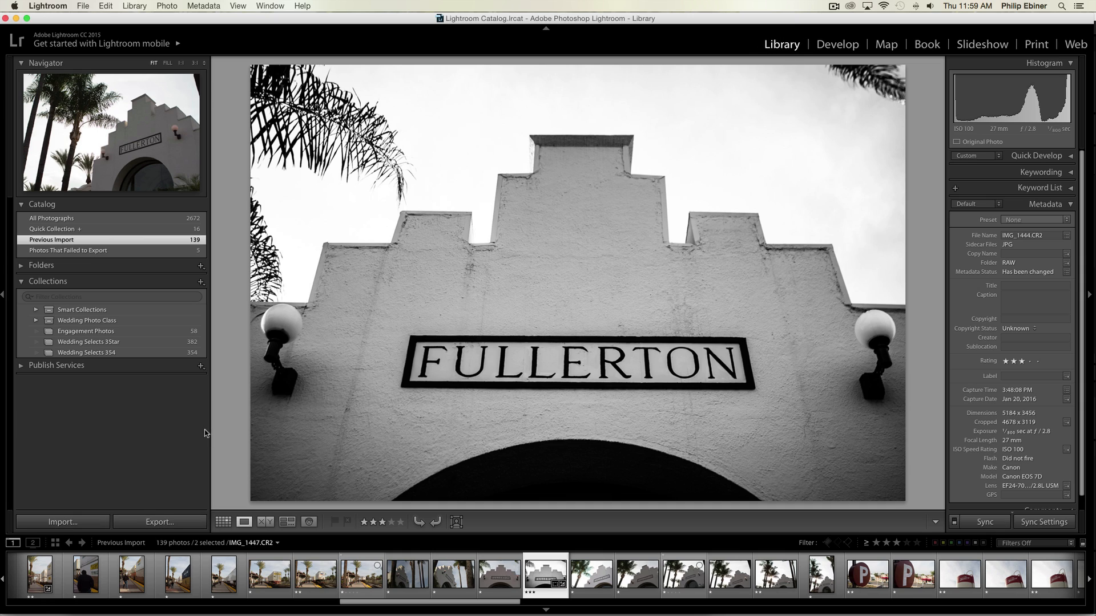
mouse_move(122, 504)
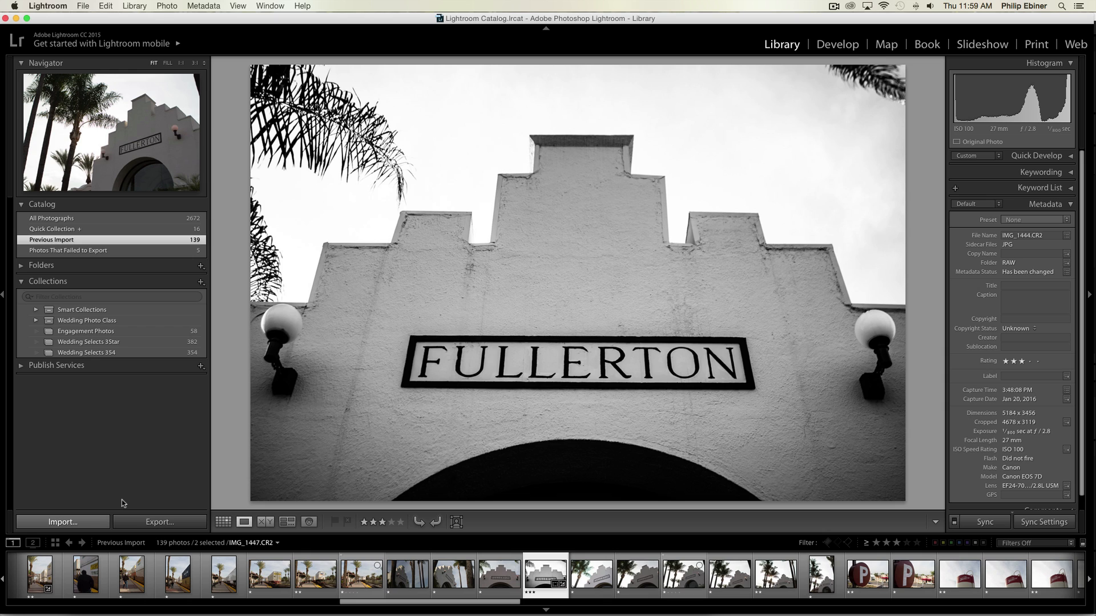
- Review the RAW folder in the Import window with duplicate skipping kept on, then return to the Library
left_click(62, 521)
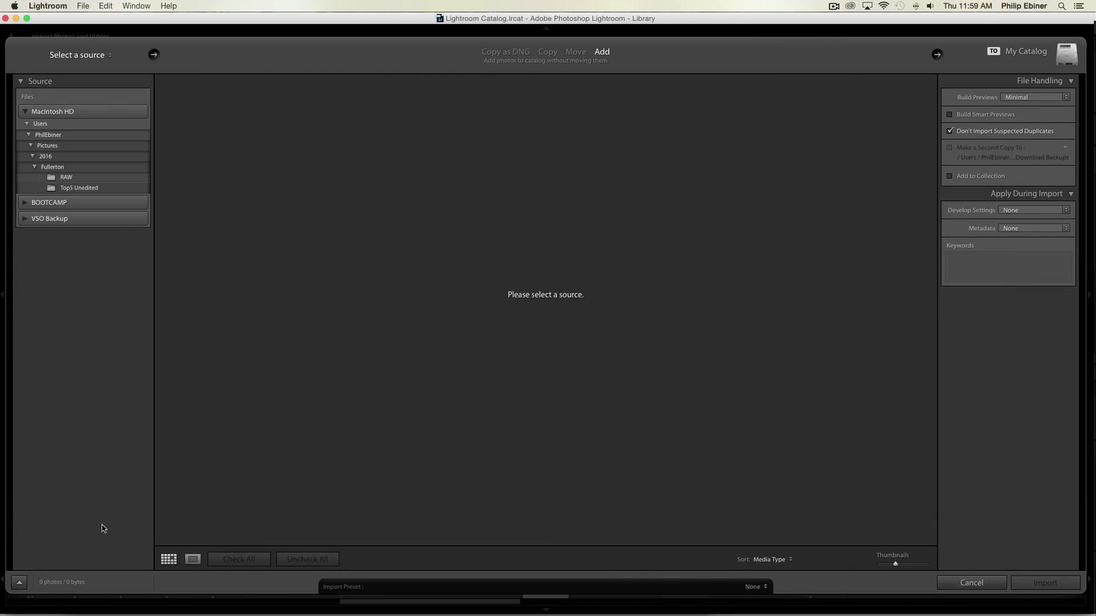
mouse_move(53, 329)
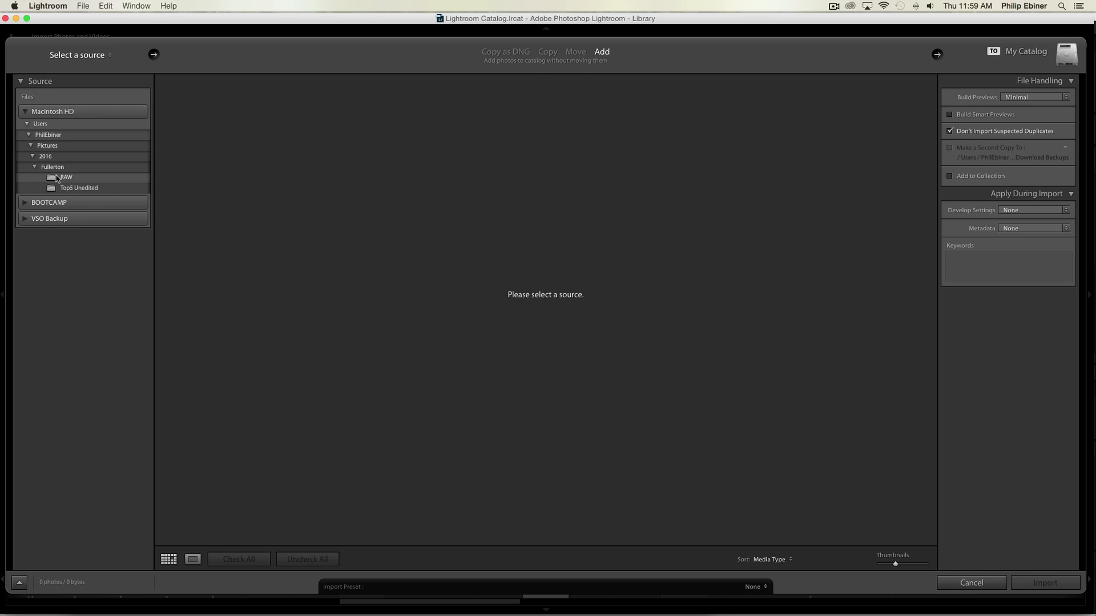
left_click(66, 177)
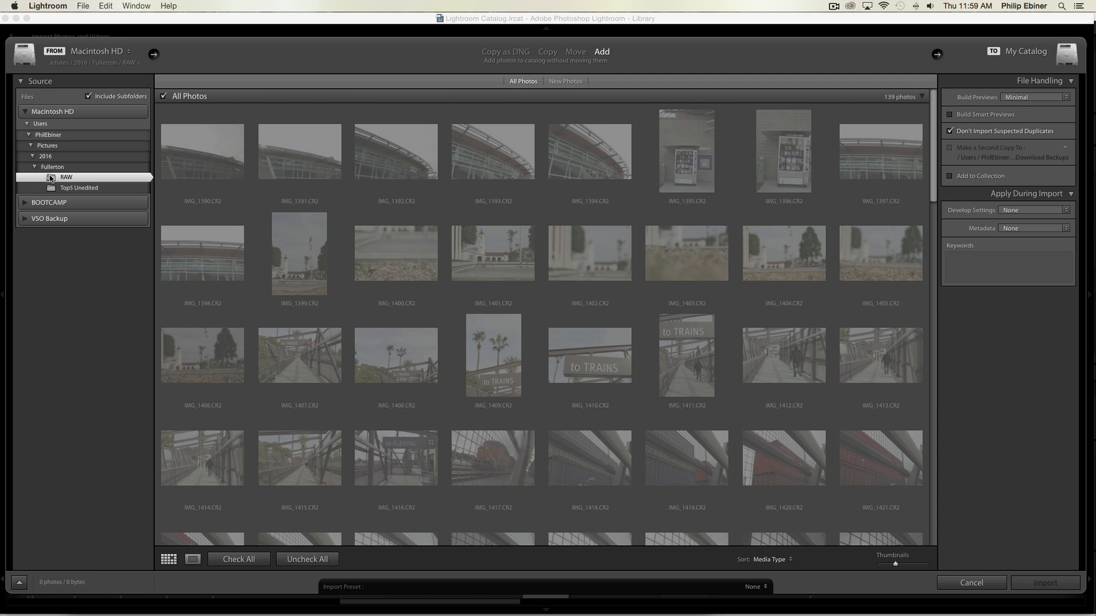
scroll("down", 3)
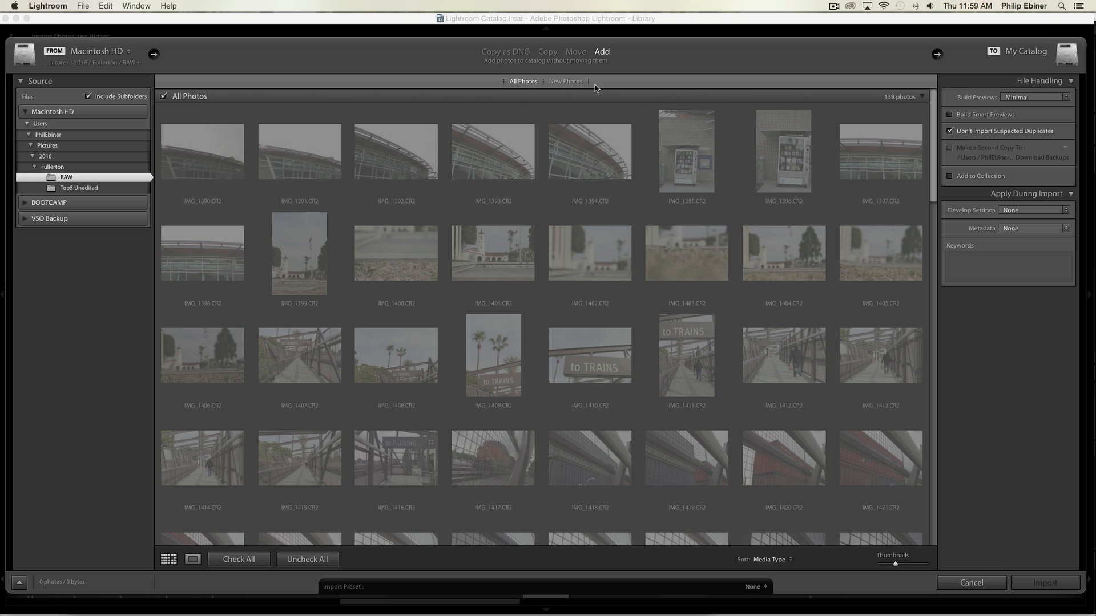
mouse_move(831, 200)
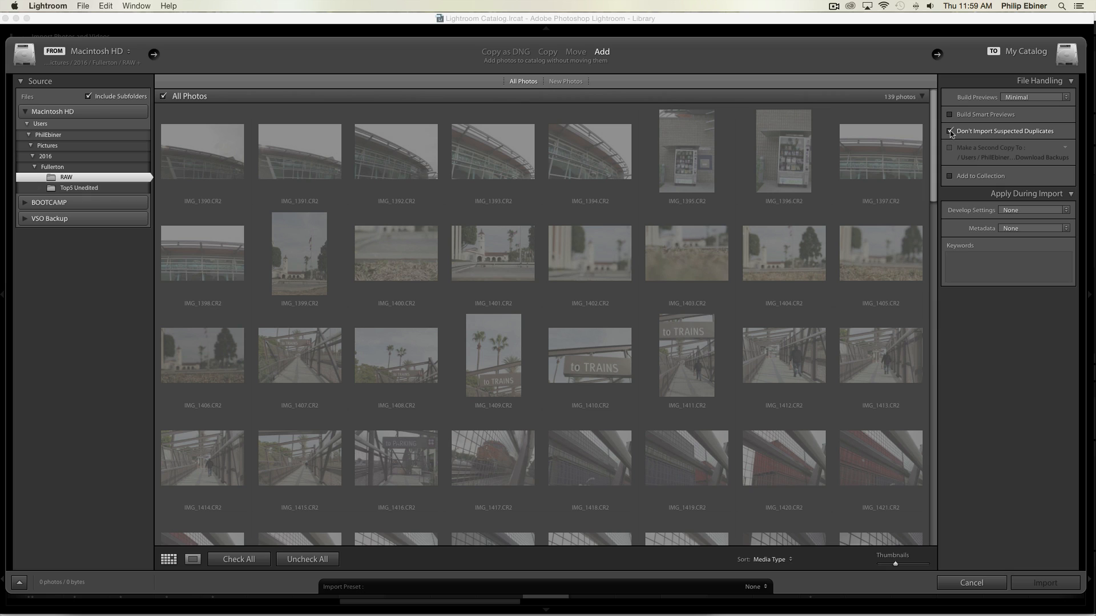
left_click(949, 130)
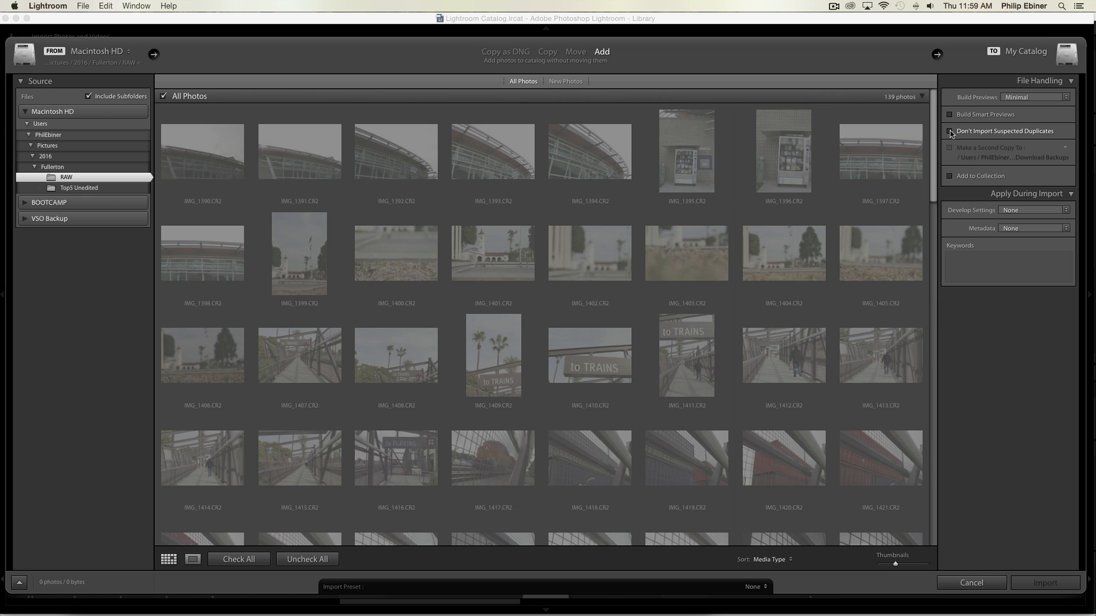
left_click(950, 131)
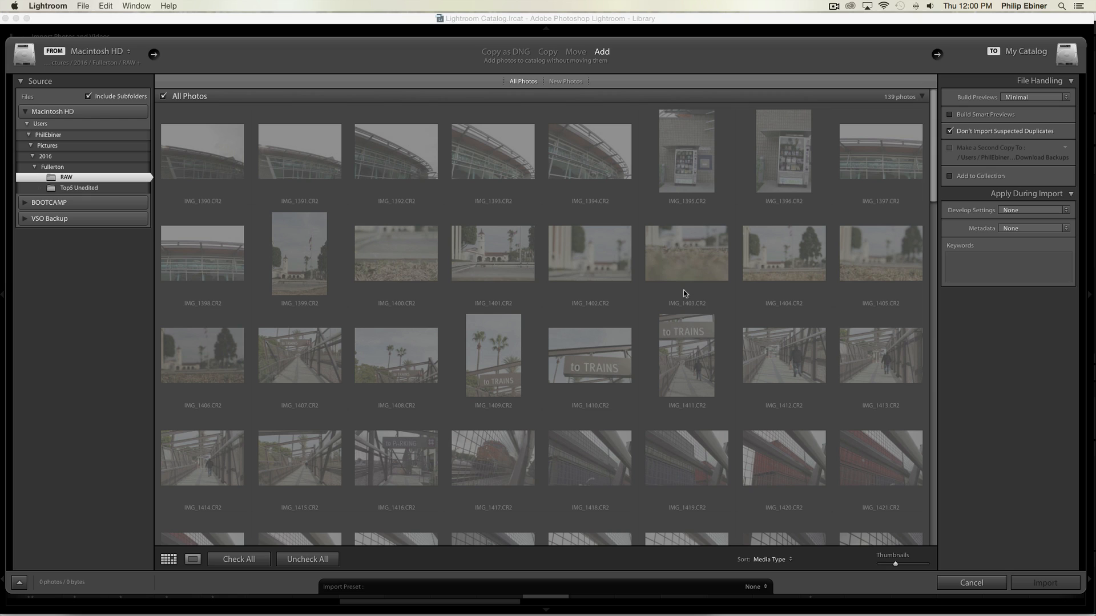
mouse_move(801, 495)
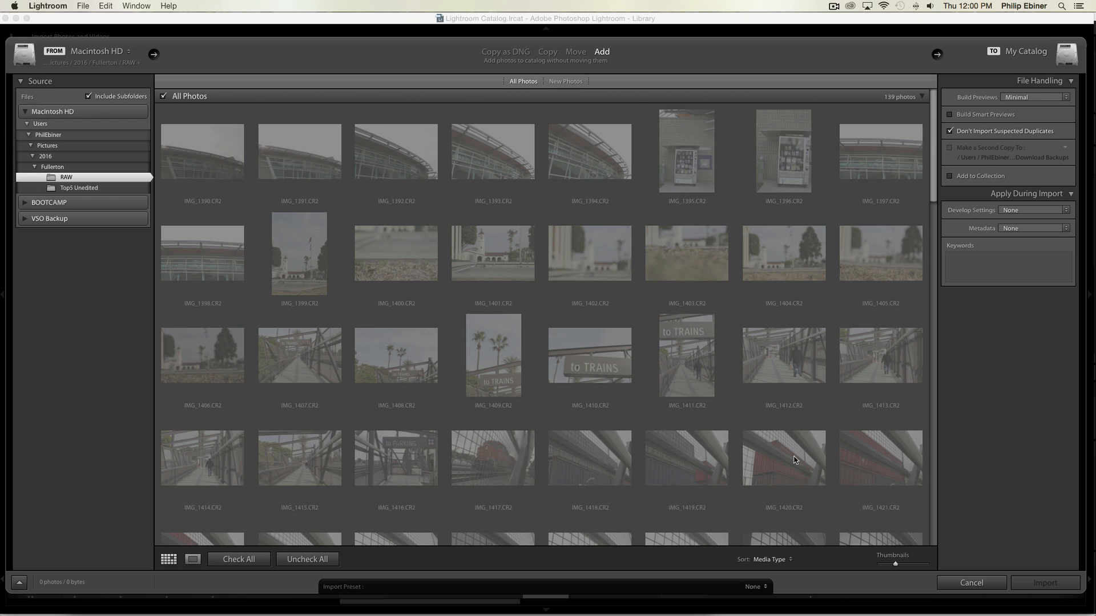
mouse_move(210, 134)
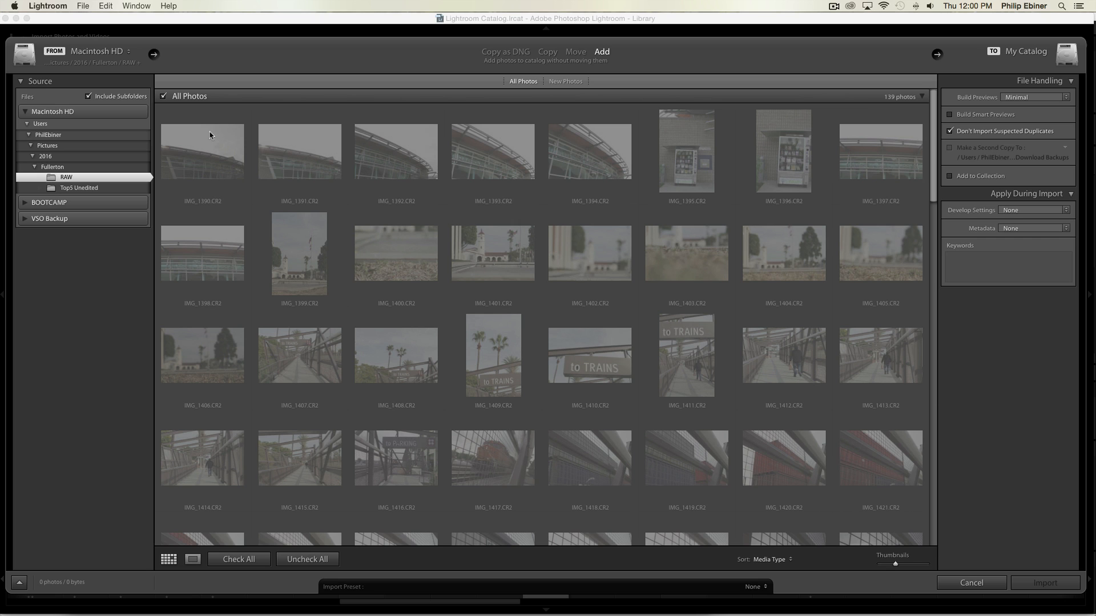
scroll("down", 3)
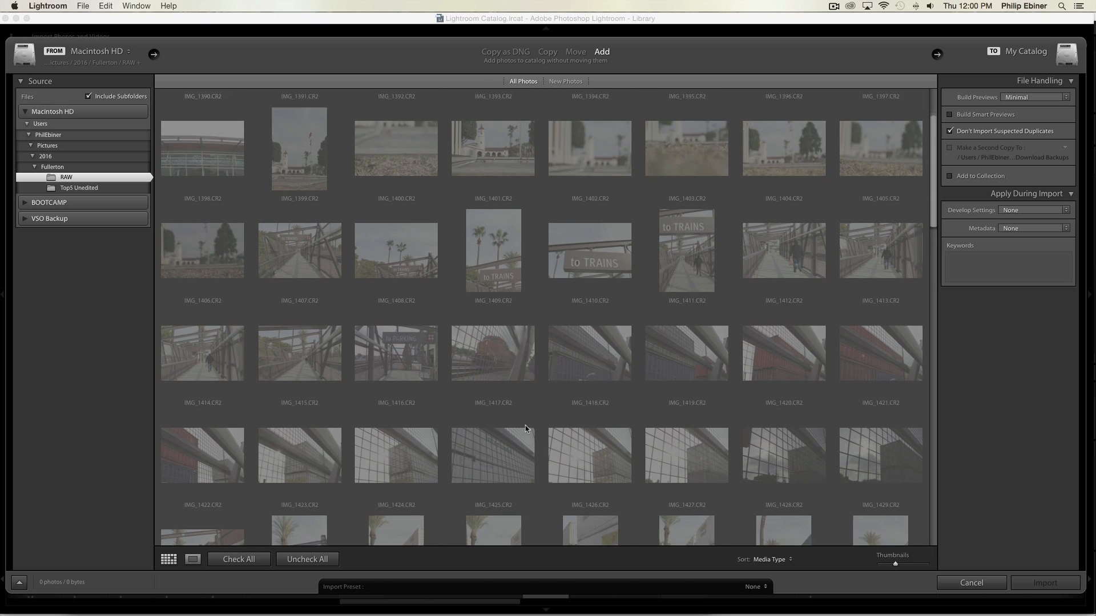
scroll("down", 3)
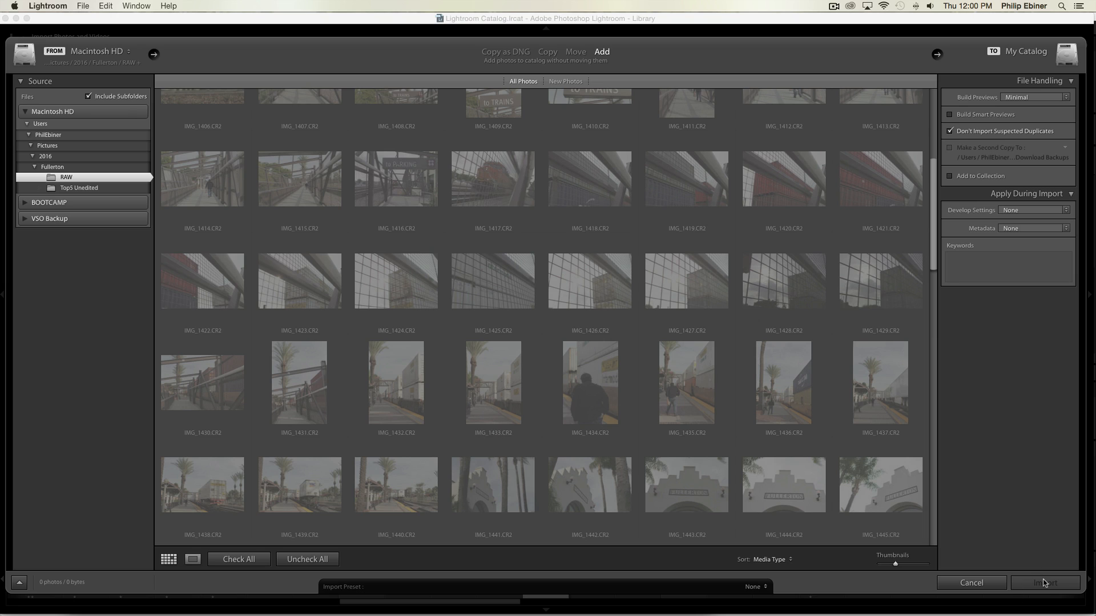
left_click(1041, 582)
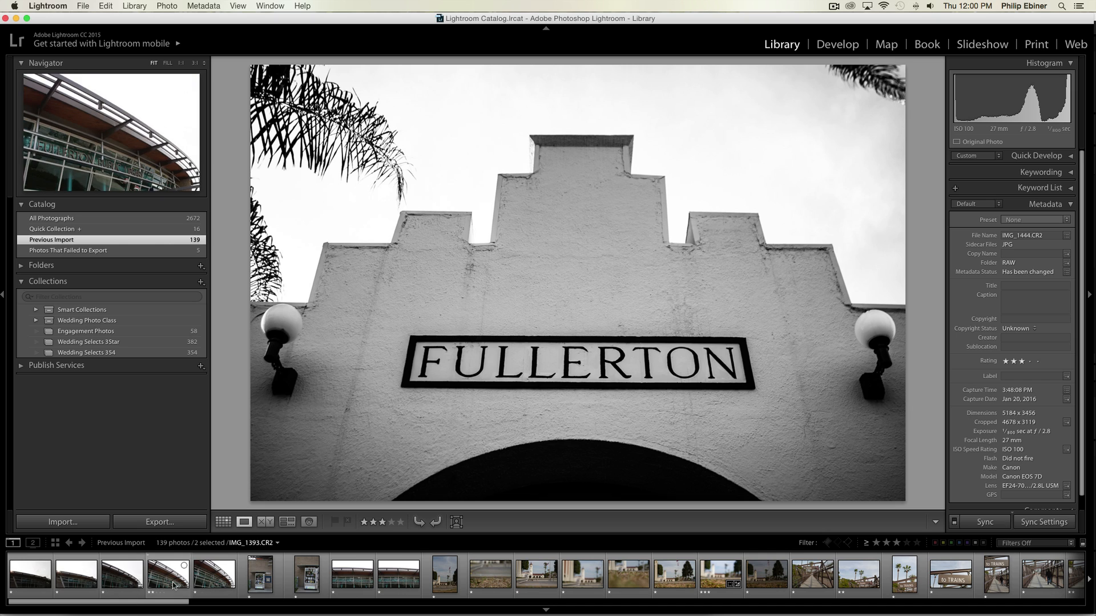
- Select eight Previous Import photos in the filmstrip and bring up the Export dialog for them
left_click(212, 575)
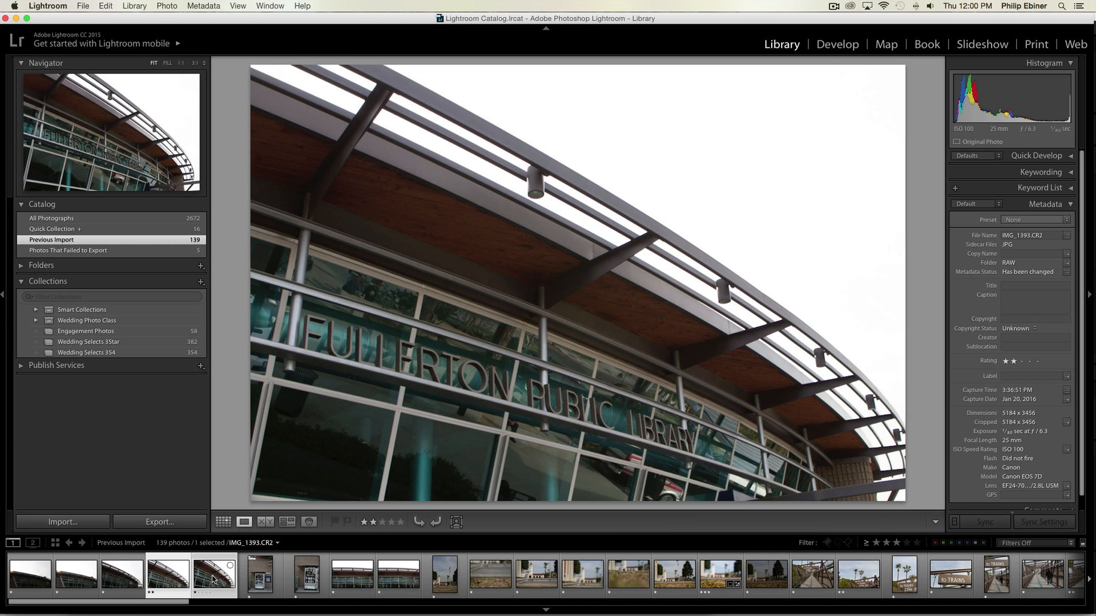
left_click(395, 576)
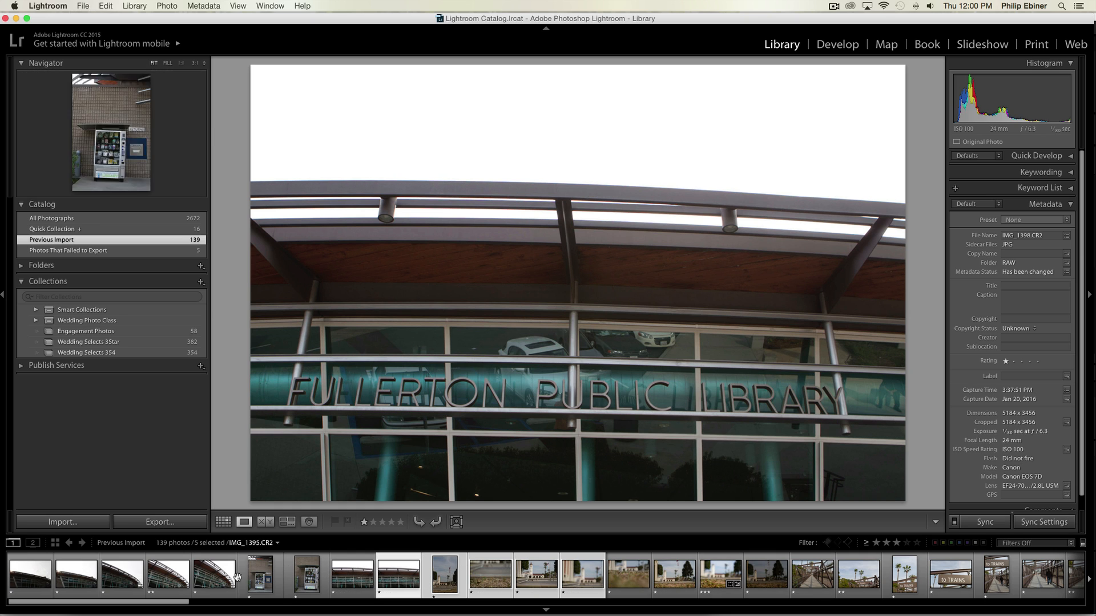
left_click(214, 575)
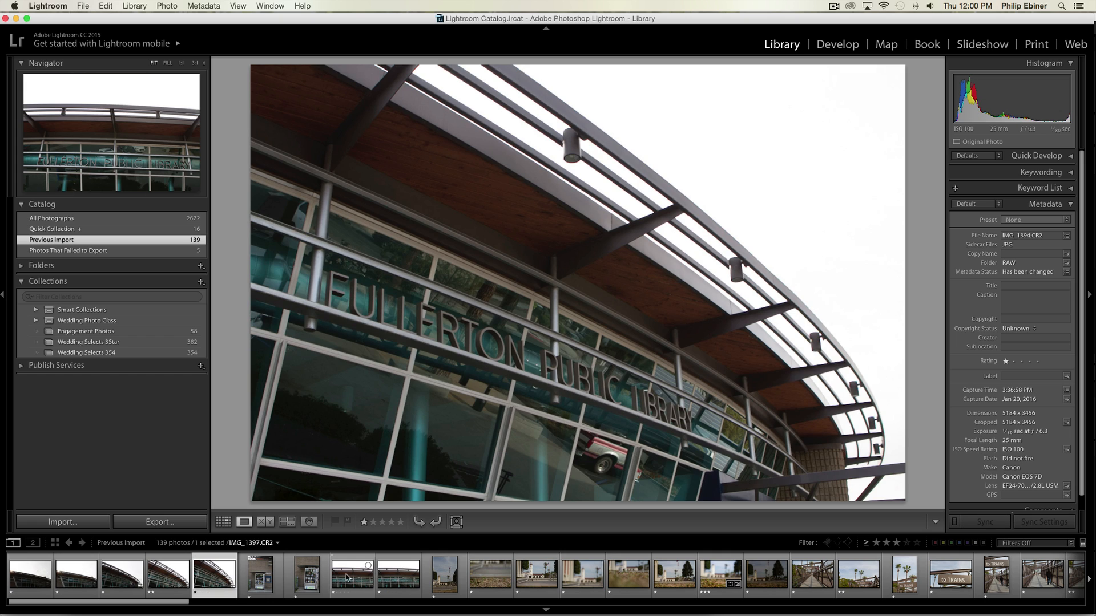
left_click(489, 575)
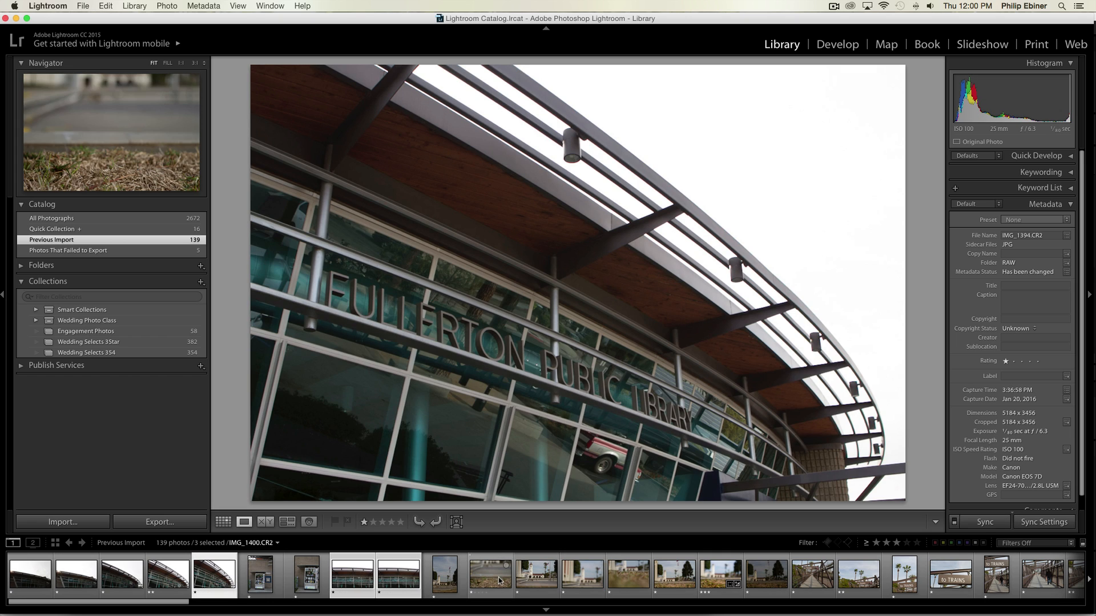
left_click(583, 576)
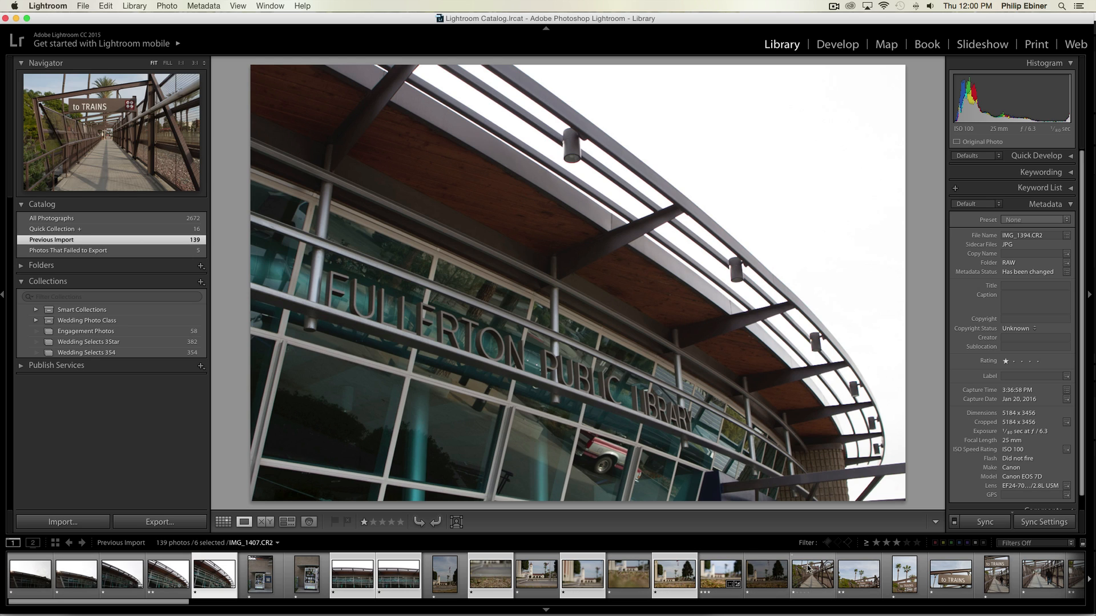
left_click(858, 575)
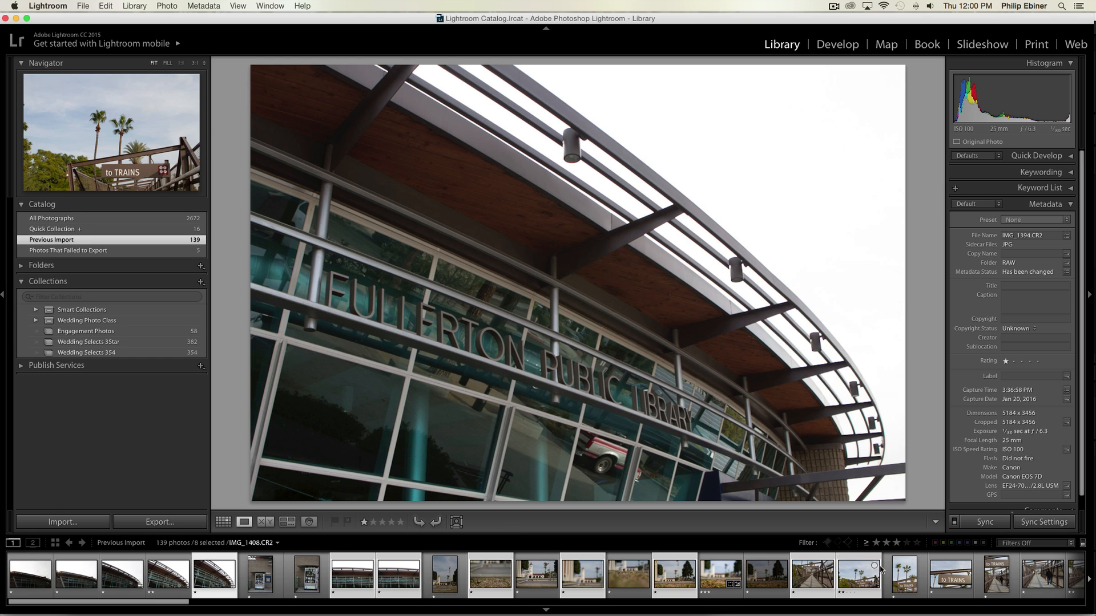
left_click(83, 6)
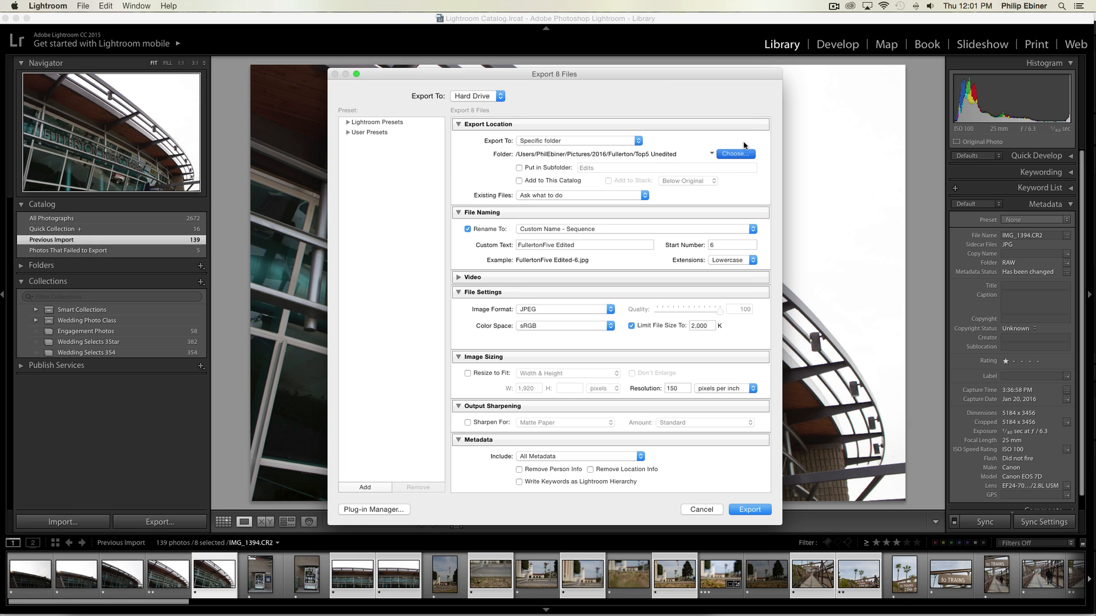
- Choose Top5 Unedited as destination and rename files 'Photos' with a sequence starting at 1
left_click(734, 153)
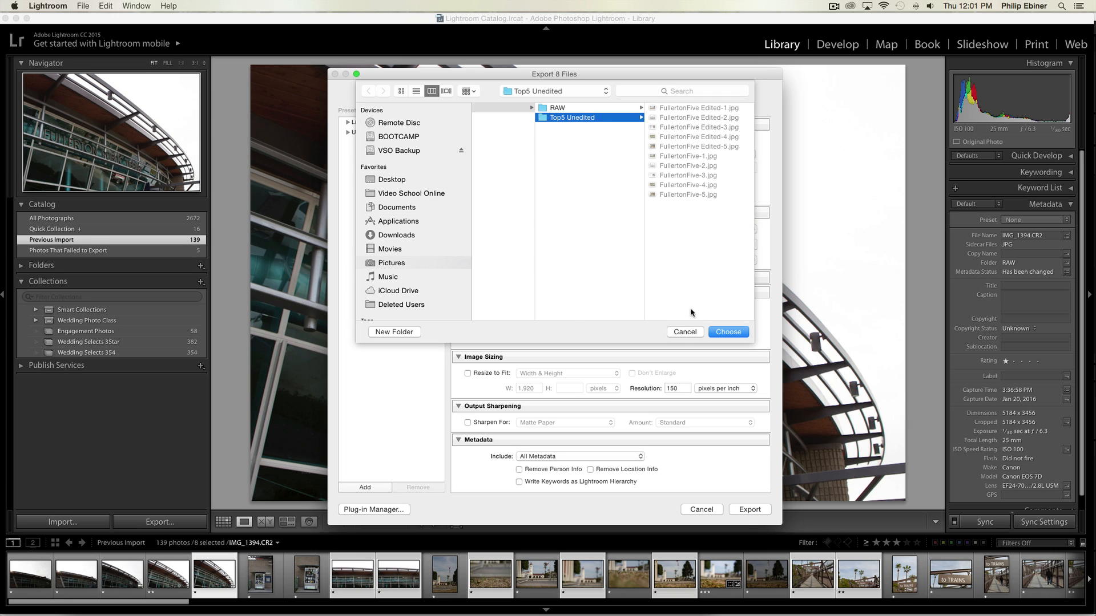
left_click(726, 331)
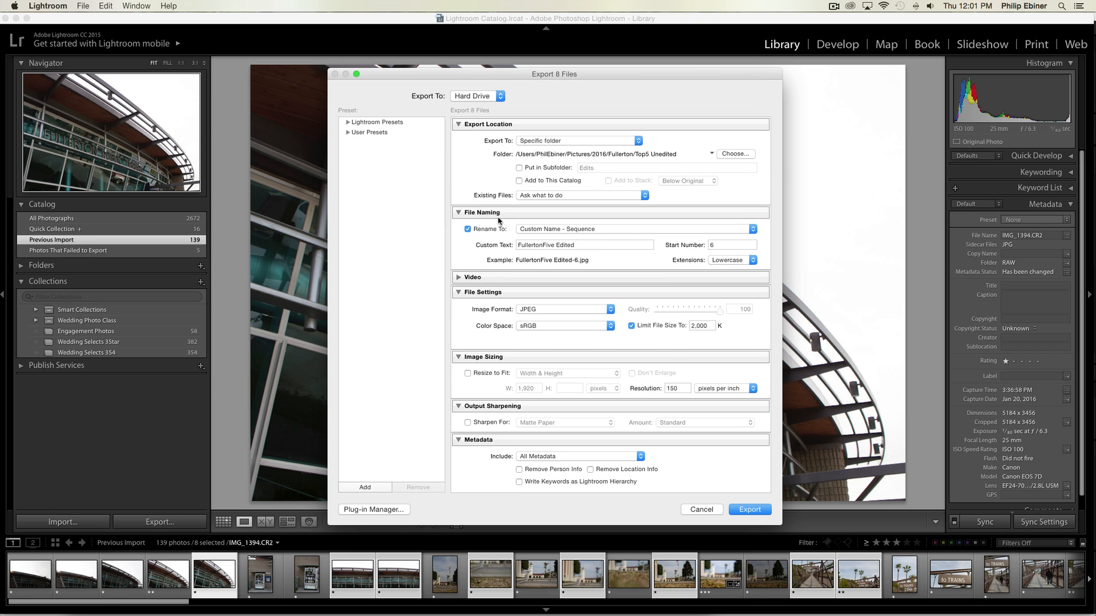
mouse_move(682, 242)
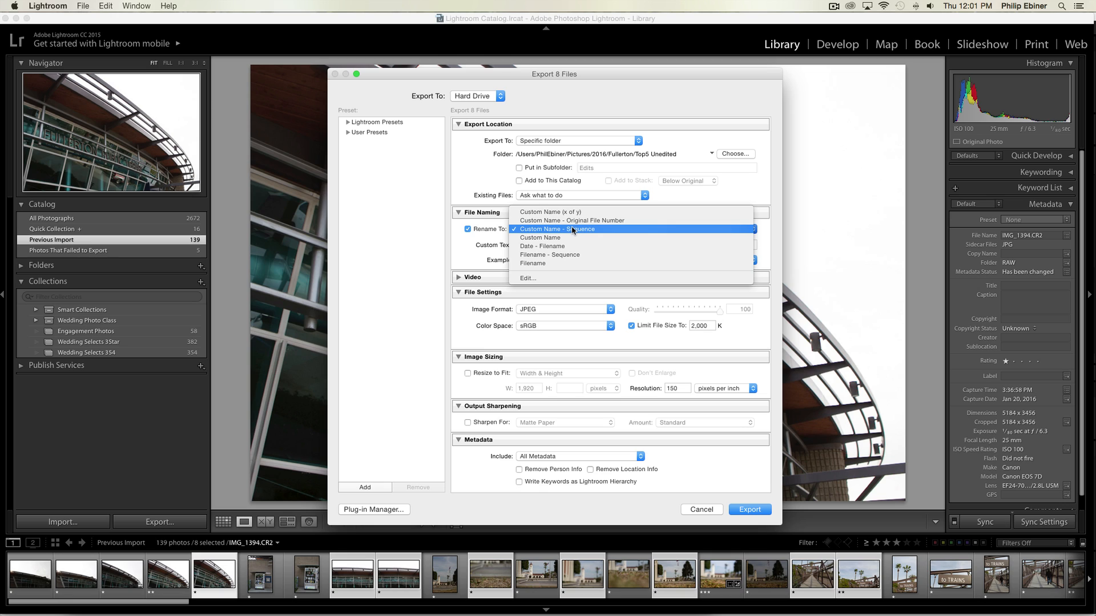
mouse_move(551, 229)
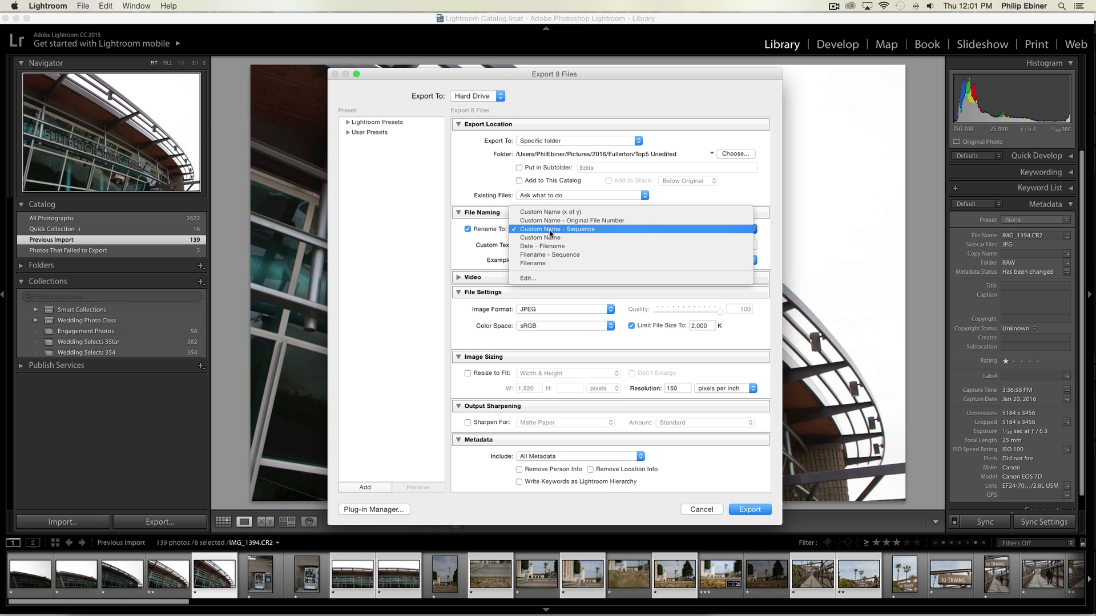
left_click(558, 229)
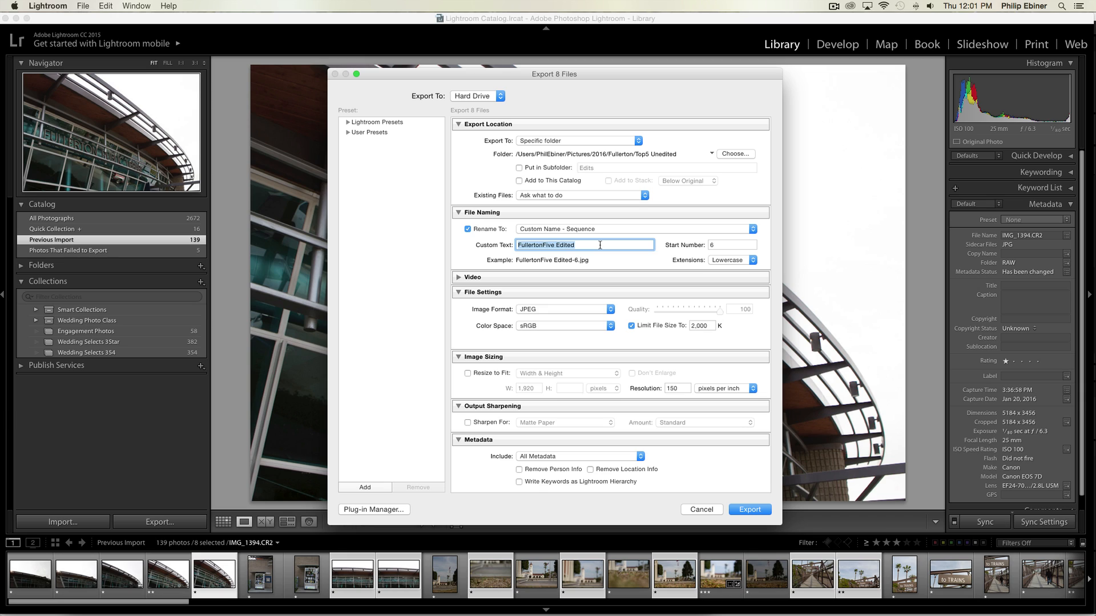
type("Photos")
left_click(731, 245)
type("1")
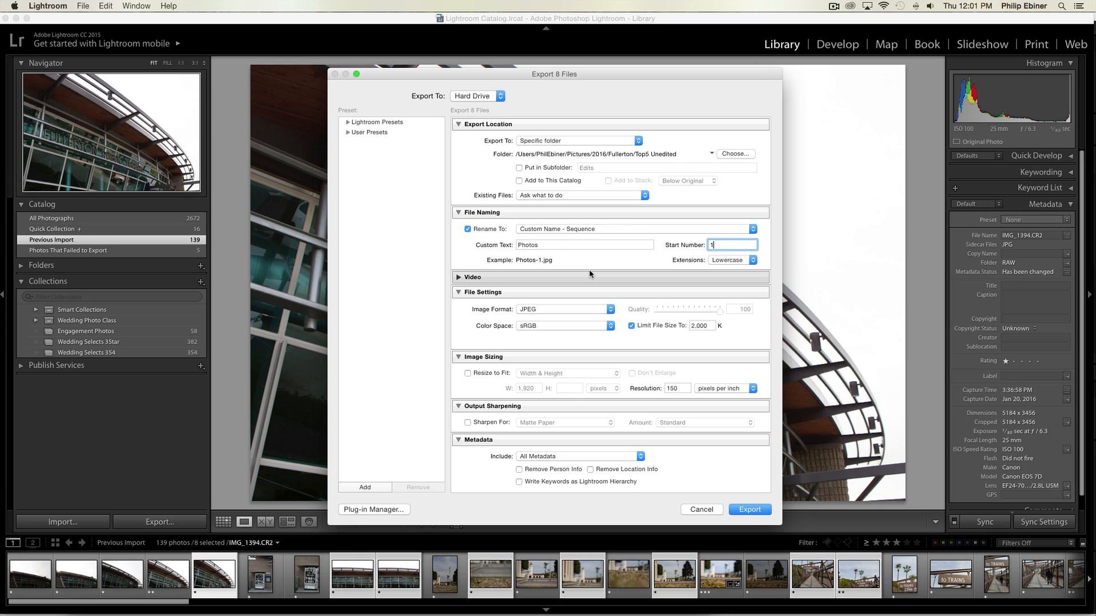
- Keep JPEG as the image format and cap the exported file size at 2,000 K
scroll("down", 3)
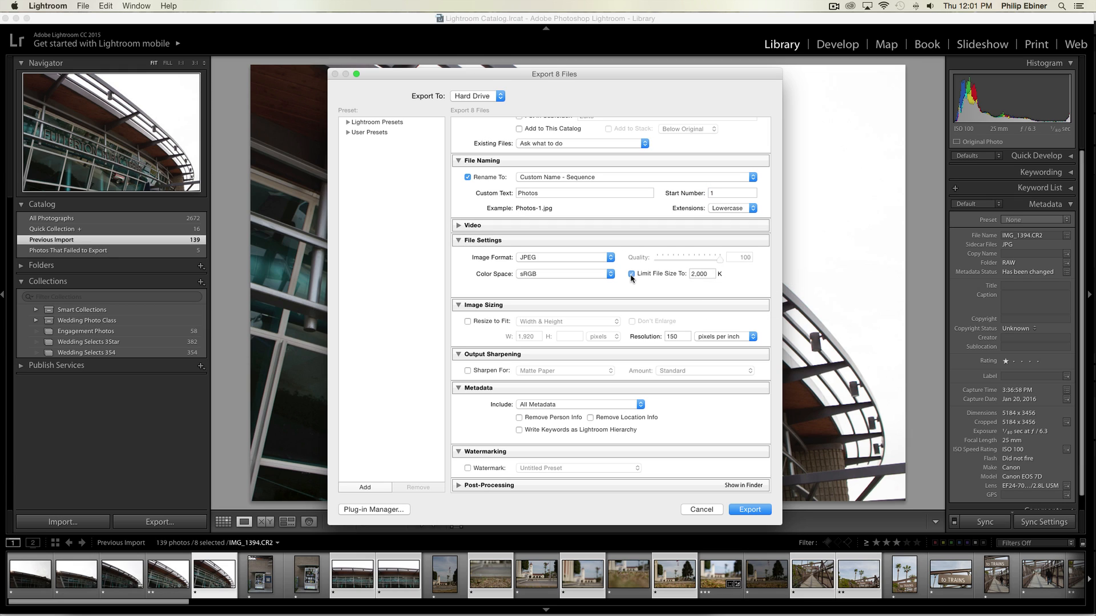
left_click(701, 273)
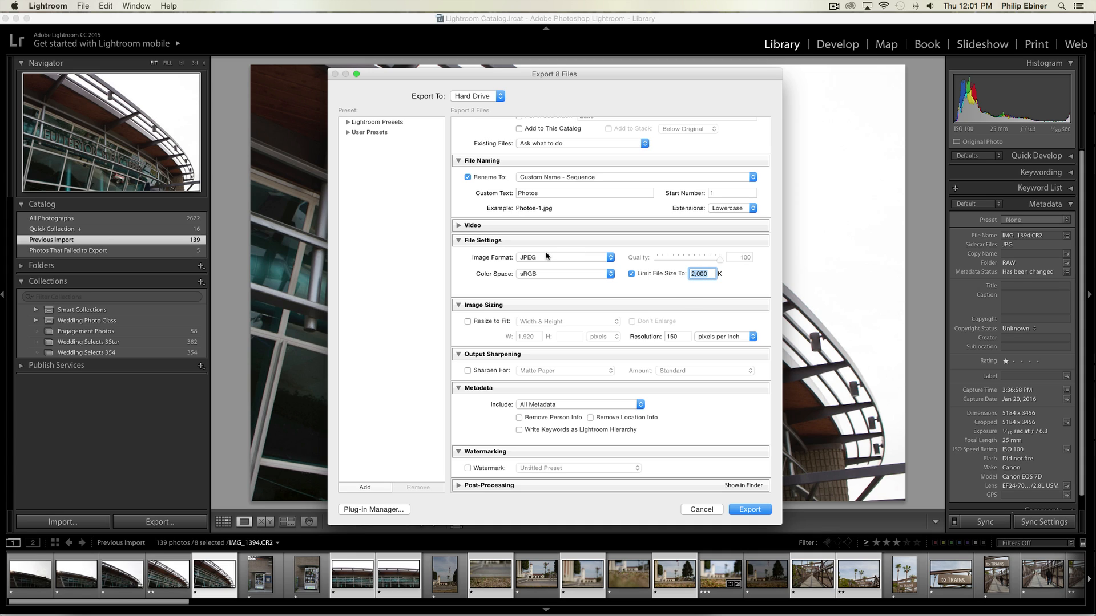
mouse_move(658, 265)
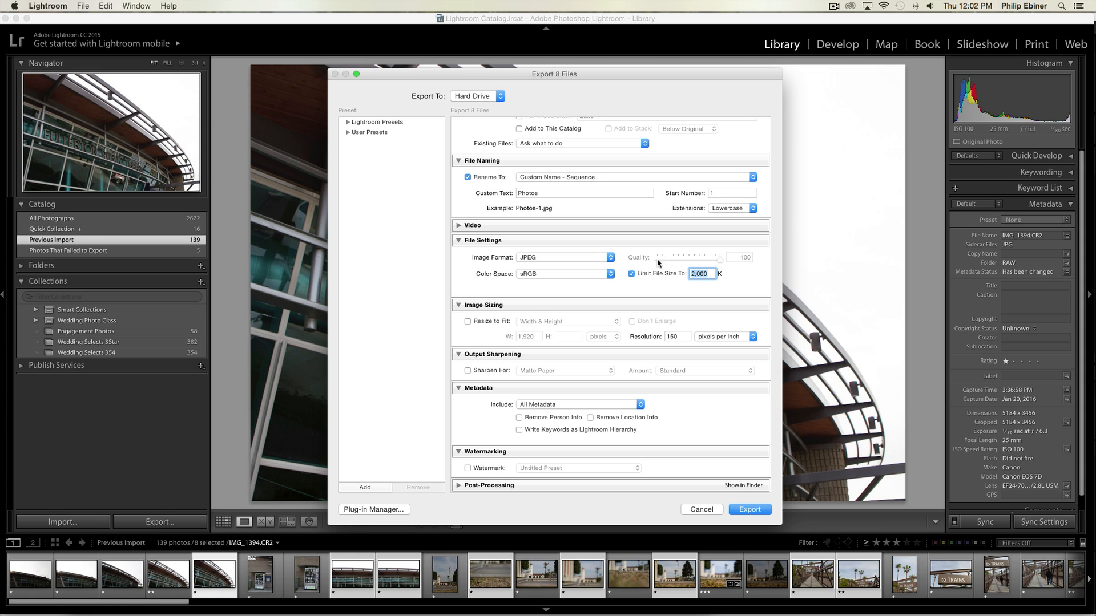
left_click(701, 274)
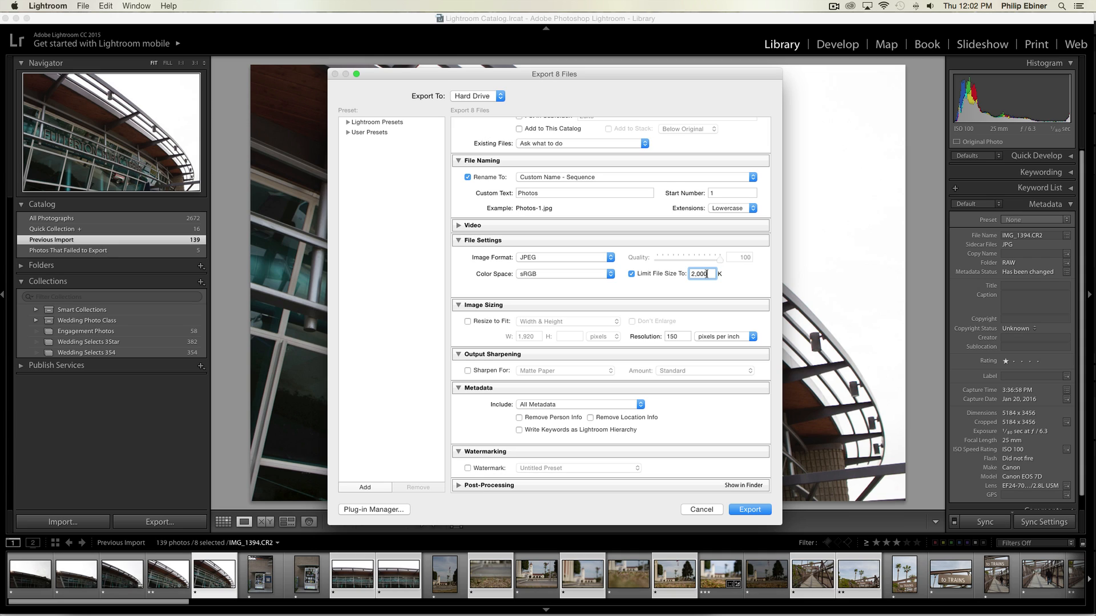
mouse_move(697, 266)
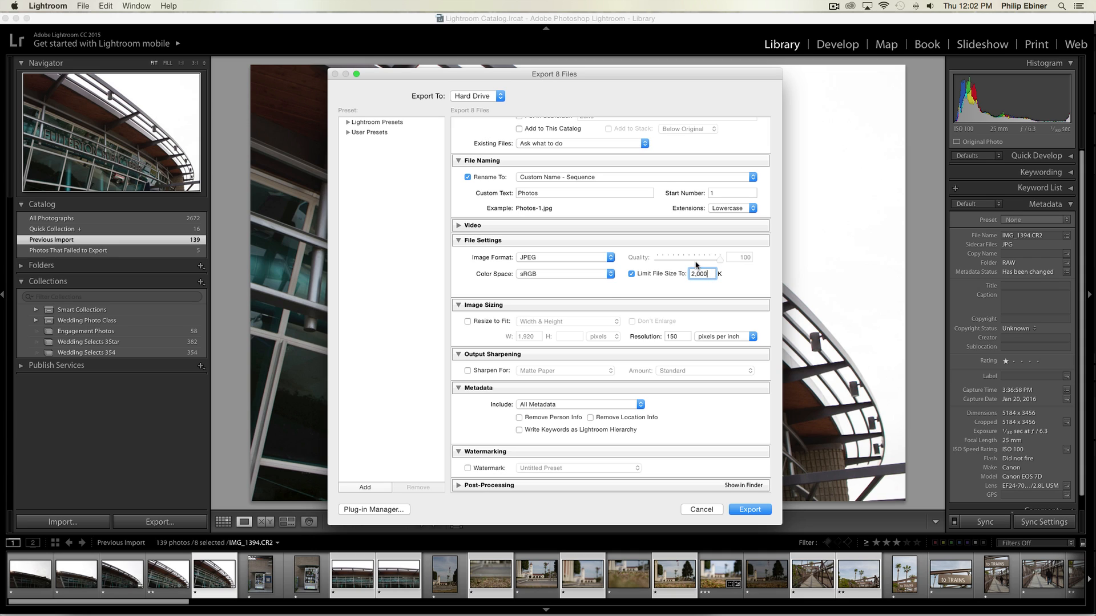
left_click(565, 257)
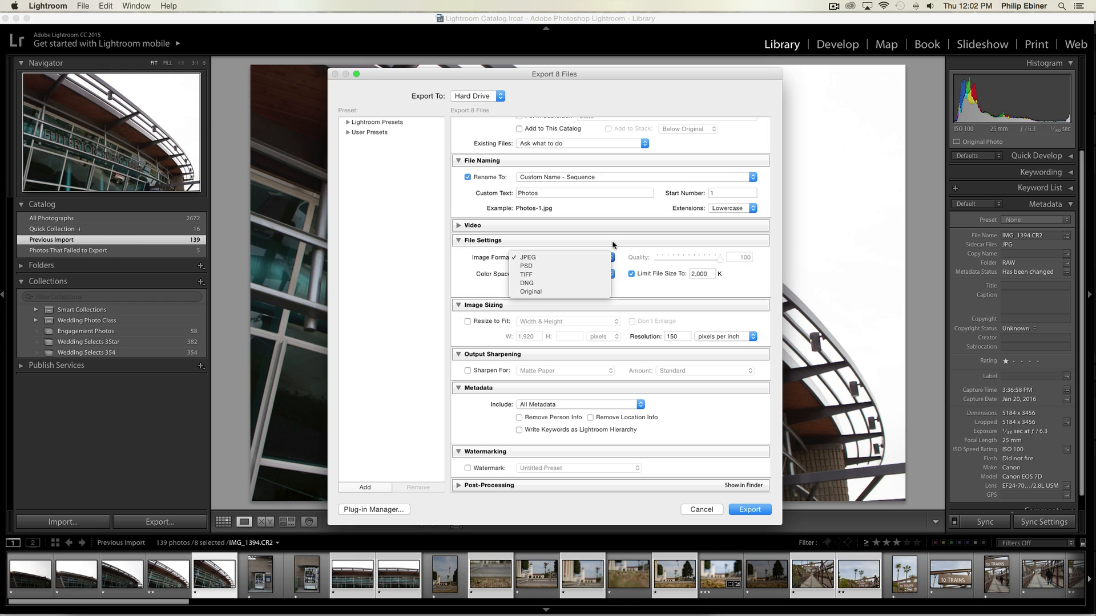
left_click(527, 257)
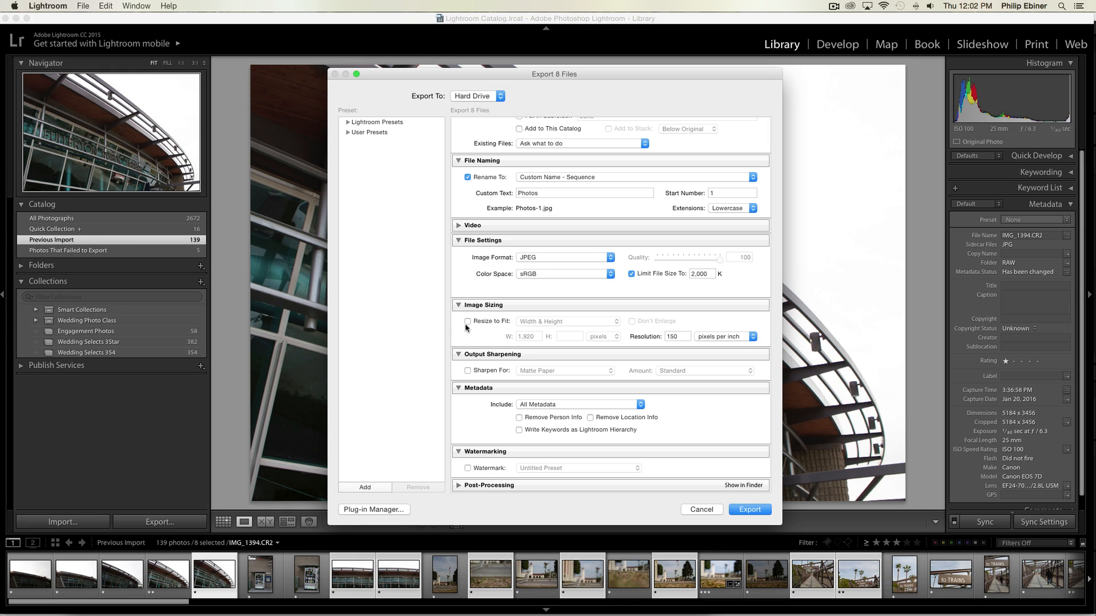
- Enable Resize to Fit Width & Height with width 1,000 pixels and height left blank
left_click(467, 321)
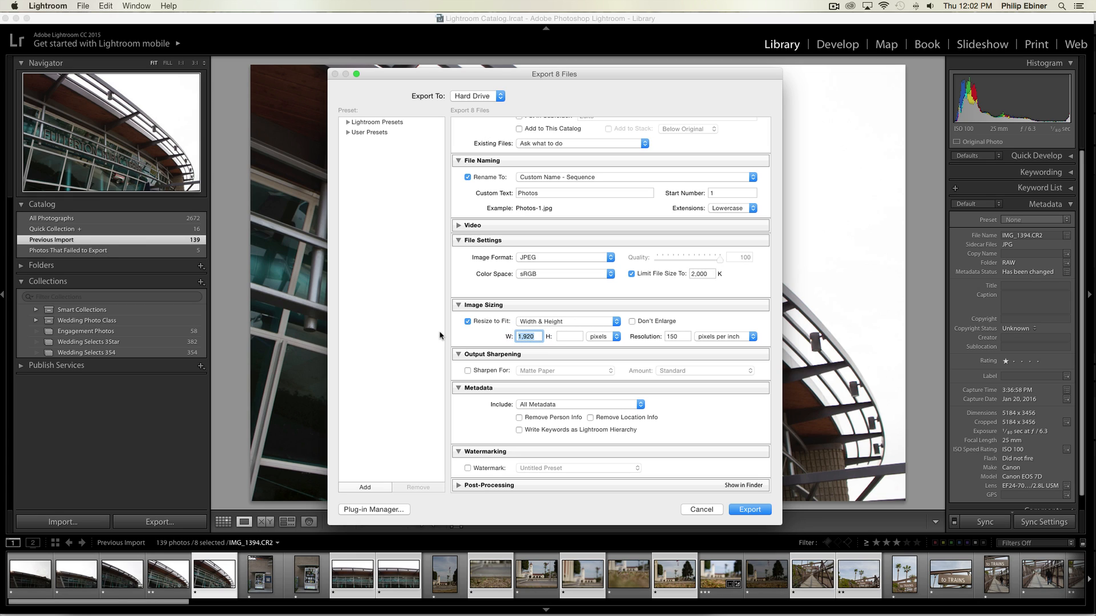
type("1000")
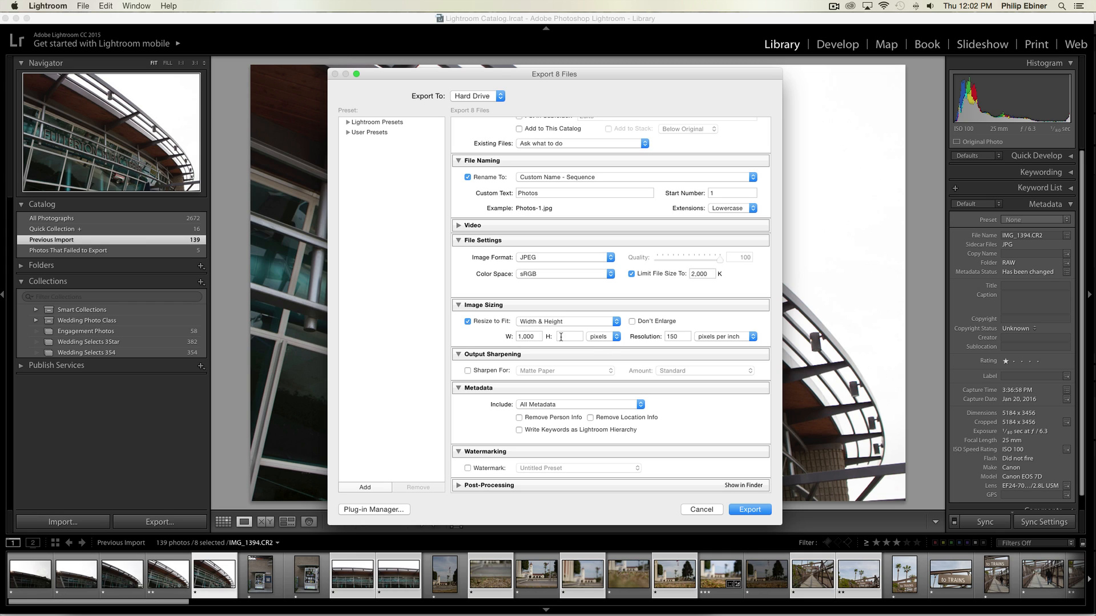
left_click(570, 336)
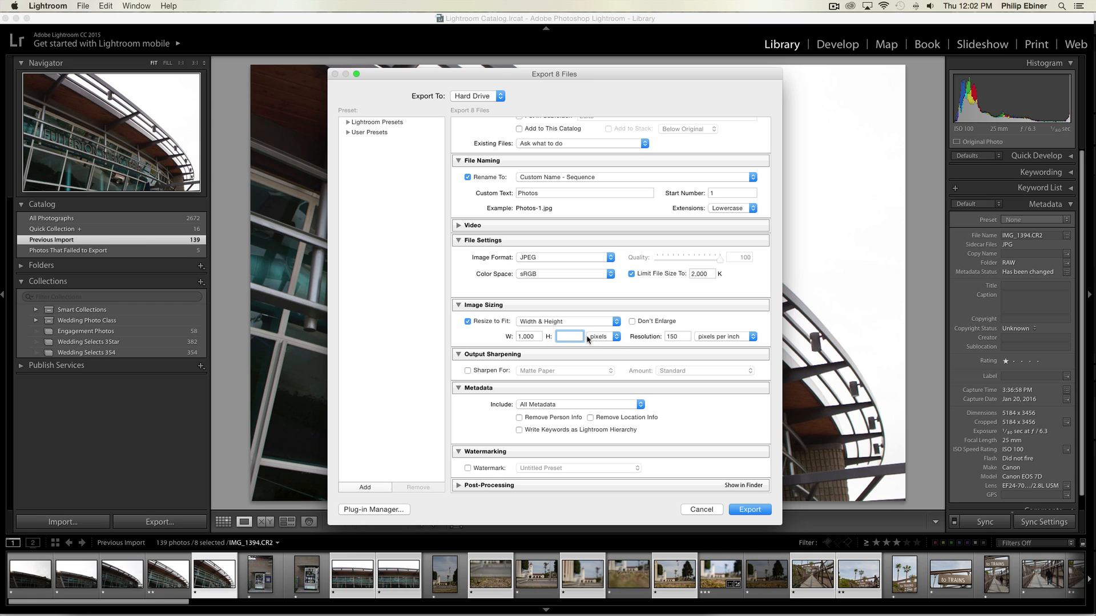
mouse_move(547, 351)
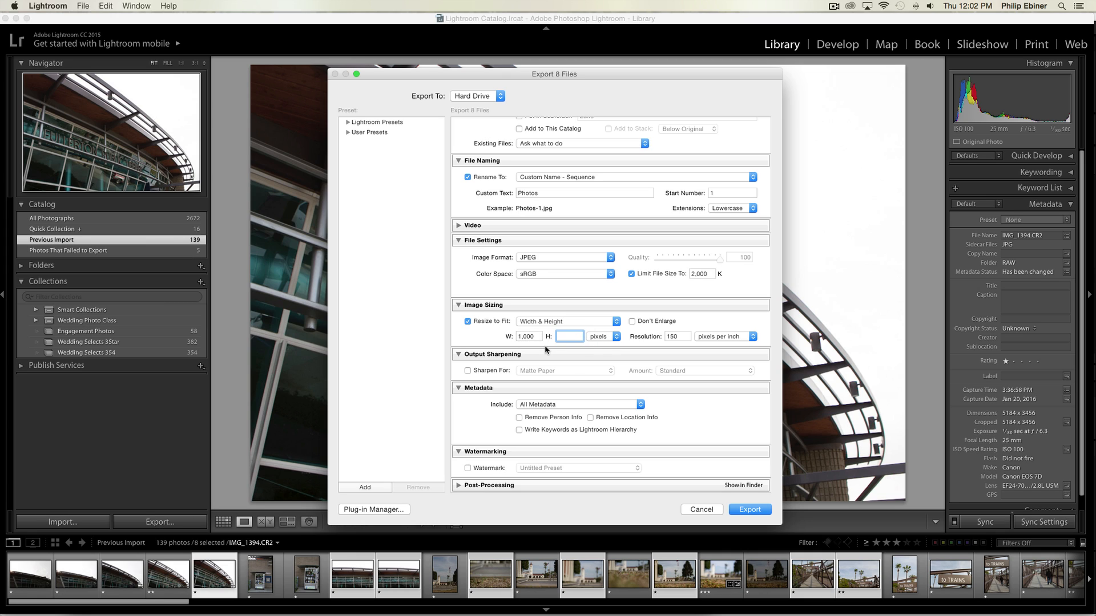
left_click(569, 336)
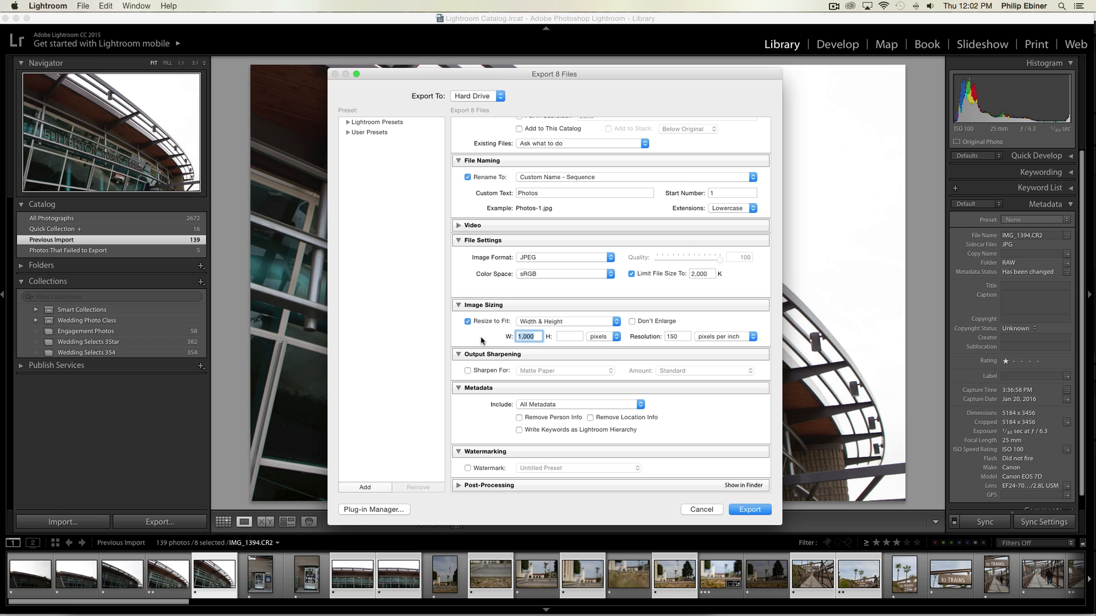
mouse_move(603, 327)
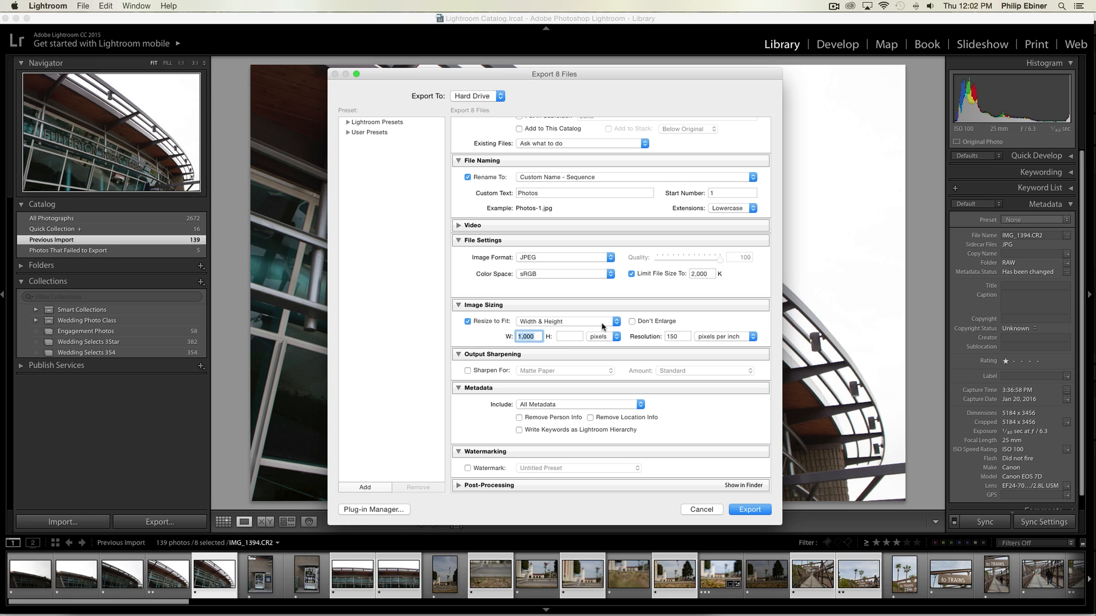
left_click(602, 336)
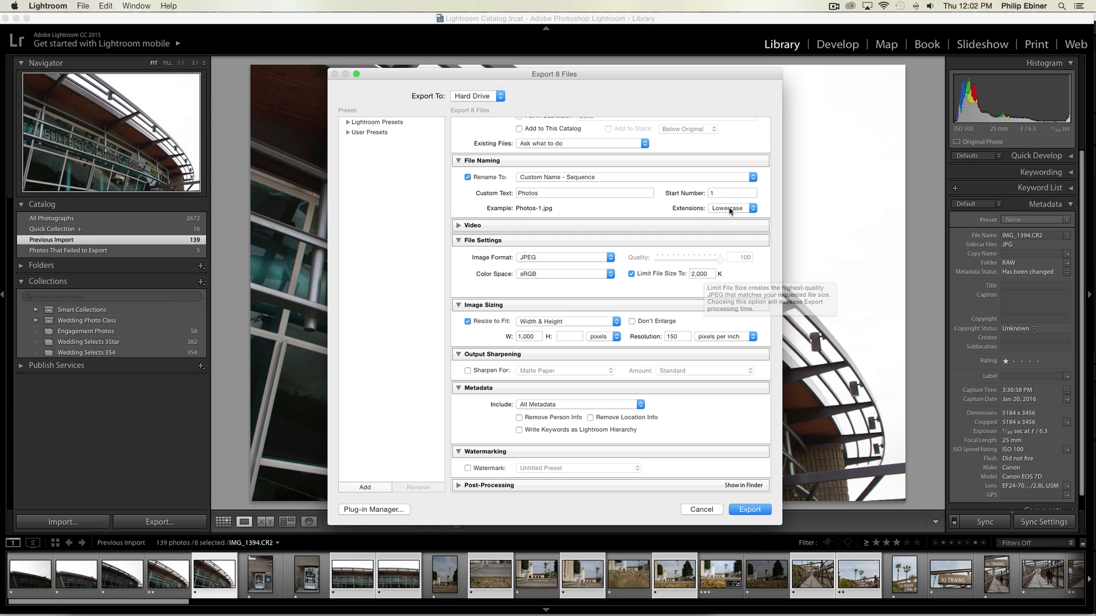
mouse_move(742, 146)
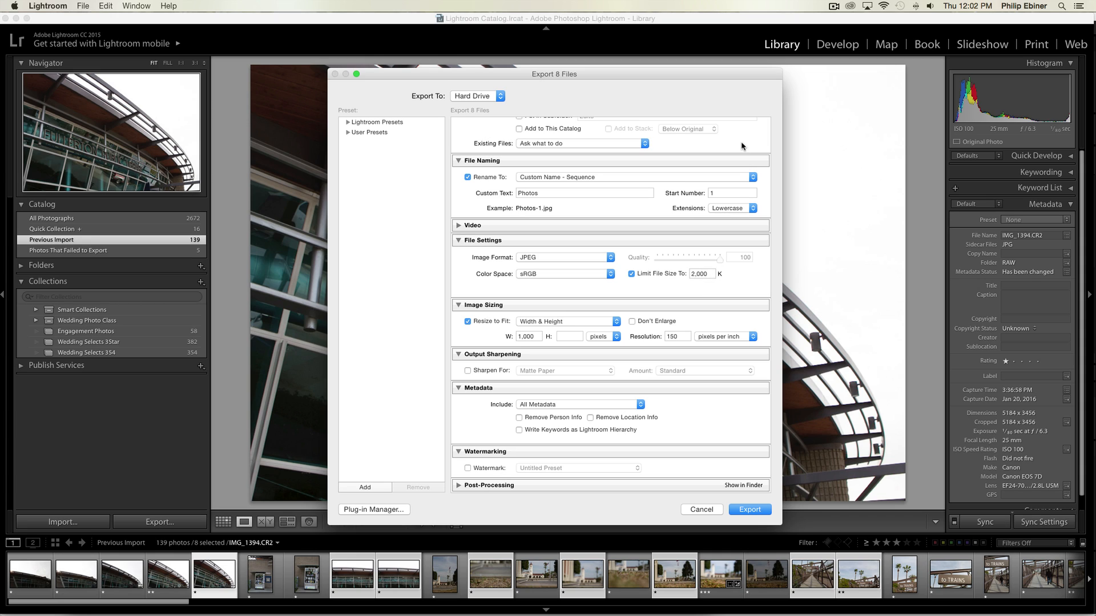